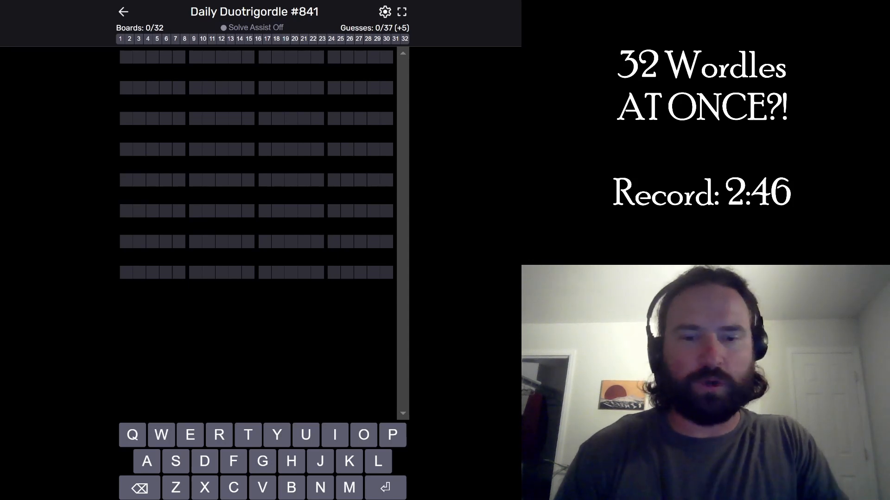
# Enter the opening guesses LATER through KARMA, solving five of the 32 boards.
pyautogui.press('Enter')
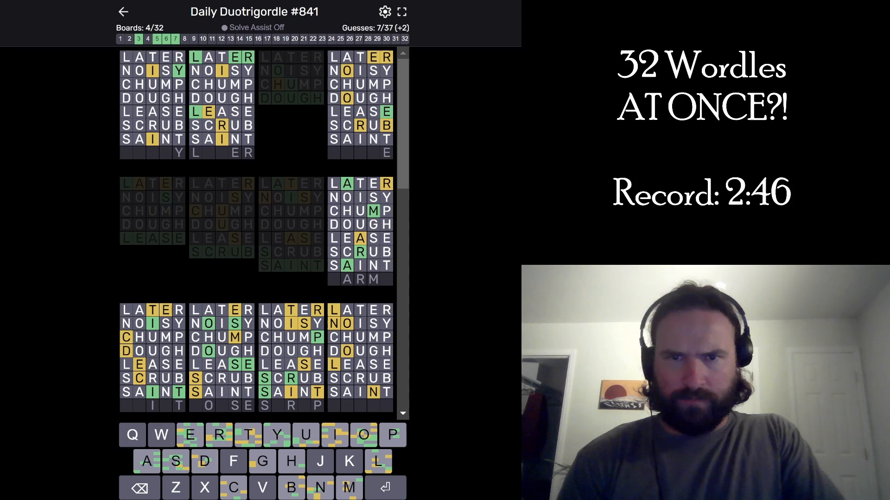
pyautogui.press('Enter')
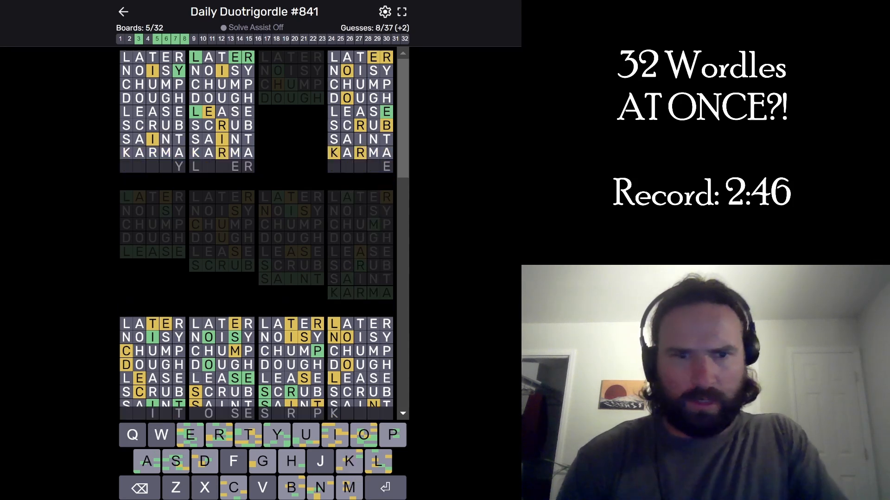
# Enter guesses EDICT through DIRTY, scrolling between boards, reaching 12 of 32 solved.
pyautogui.scroll(-3)
pyautogui.write('EDICT')
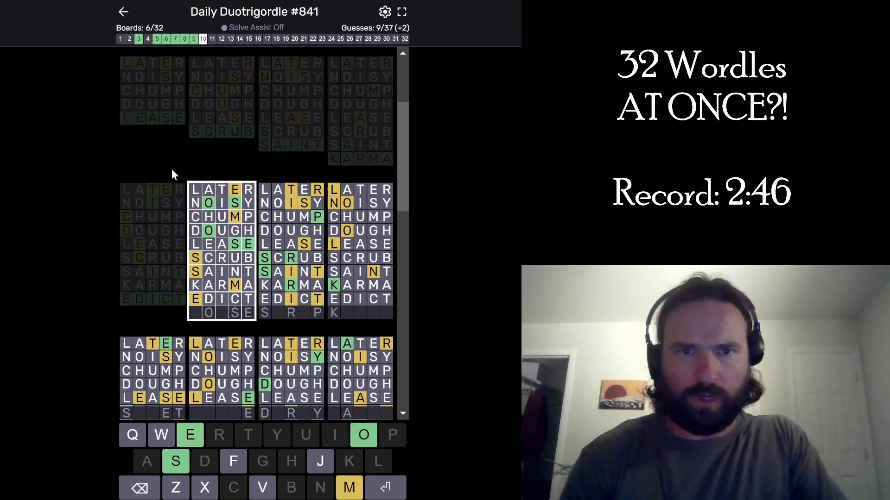
pyautogui.scroll(-3)
pyautogui.write('MOOSE')
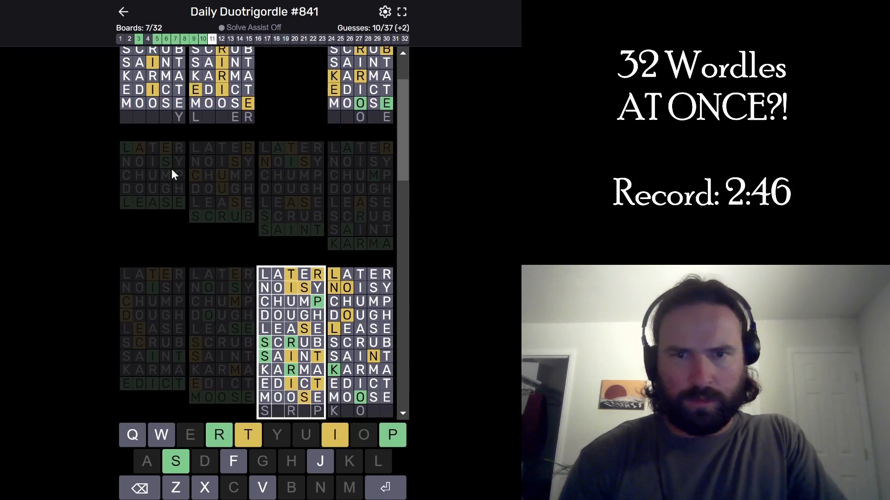
pyautogui.press('Enter')
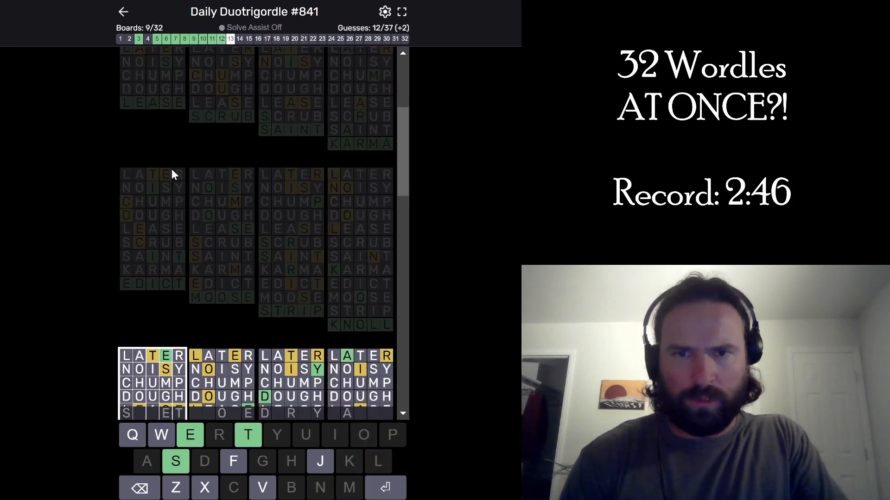
pyautogui.scroll(-3)
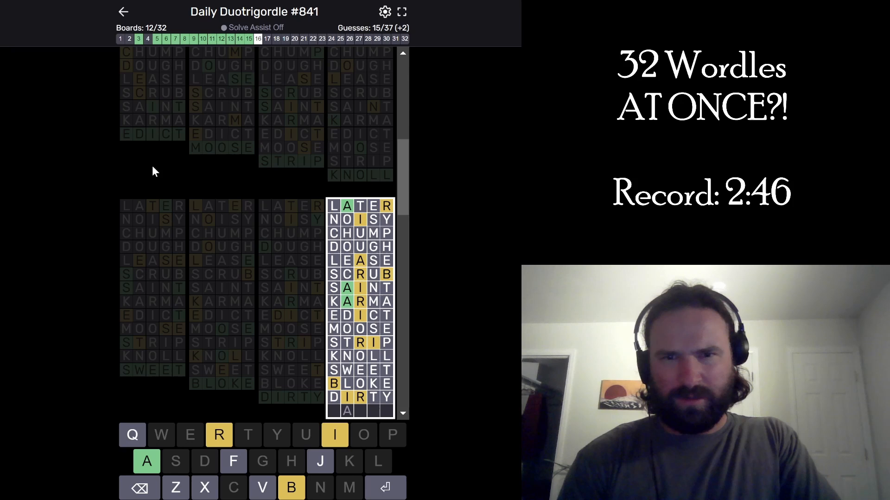
# Enter guesses GROIN through WOOLY up to guess 31, solving 28 of 32 boards.
pyautogui.scroll(-3)
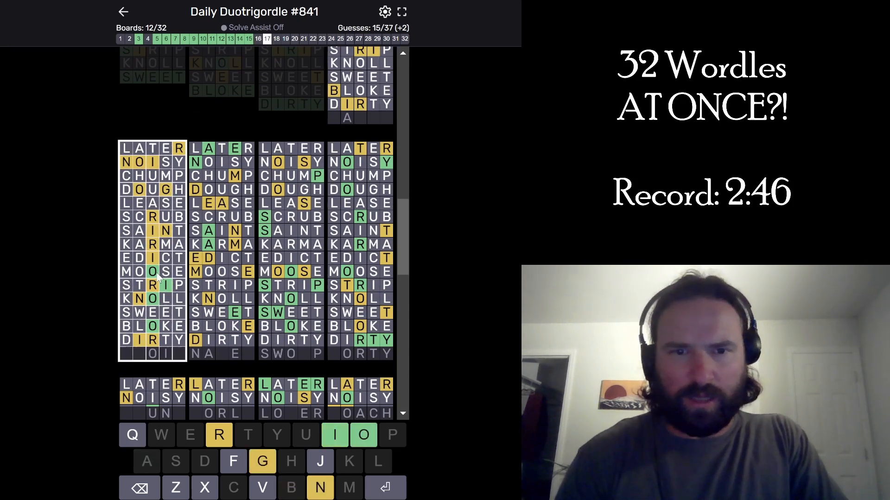
pyautogui.write('R')
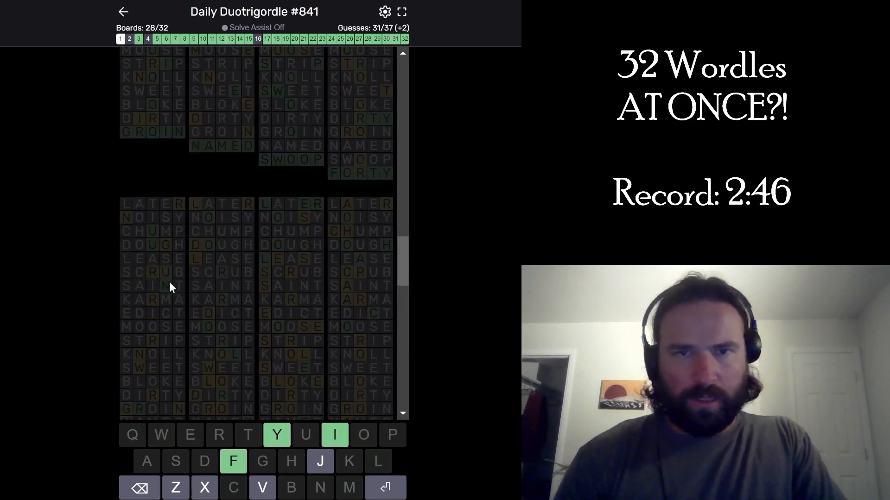
pyautogui.scroll(-3)
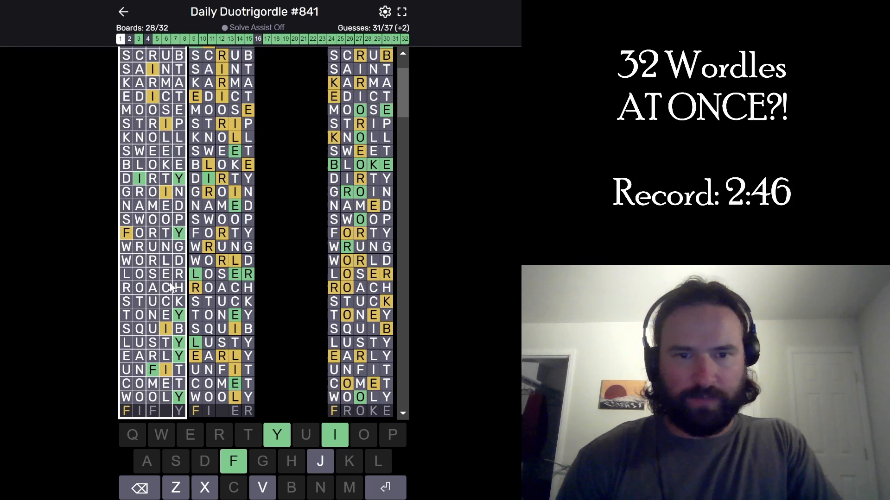